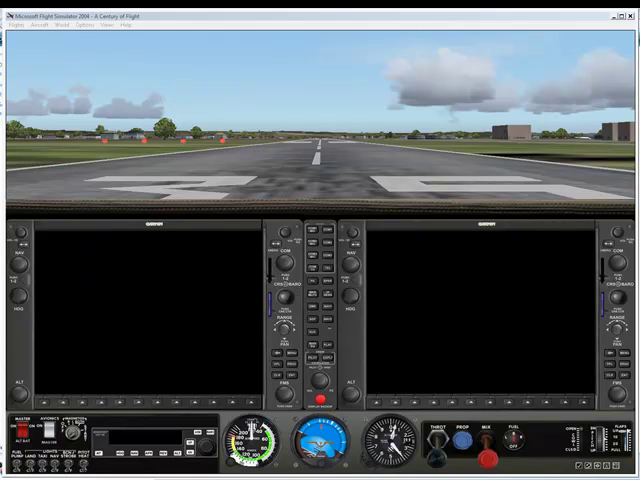
{"action": "mouse_move", "coordinate": [148, 317]}
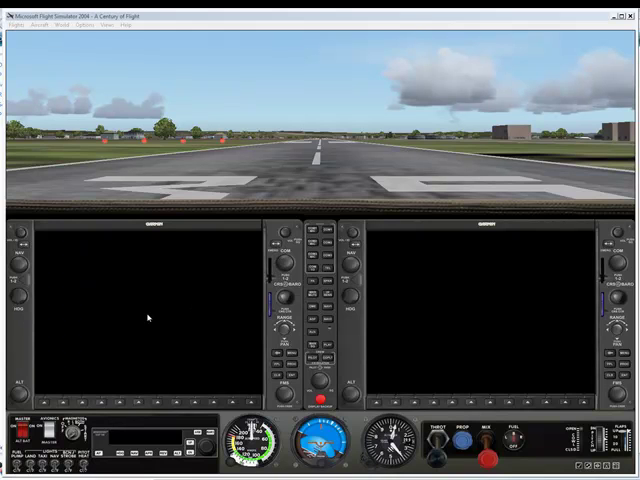
{"action": "mouse_move", "coordinate": [132, 308]}
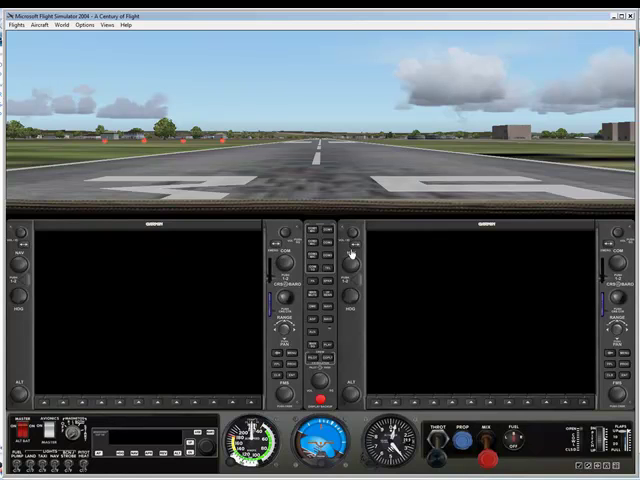
{"action": "mouse_move", "coordinate": [432, 407]}
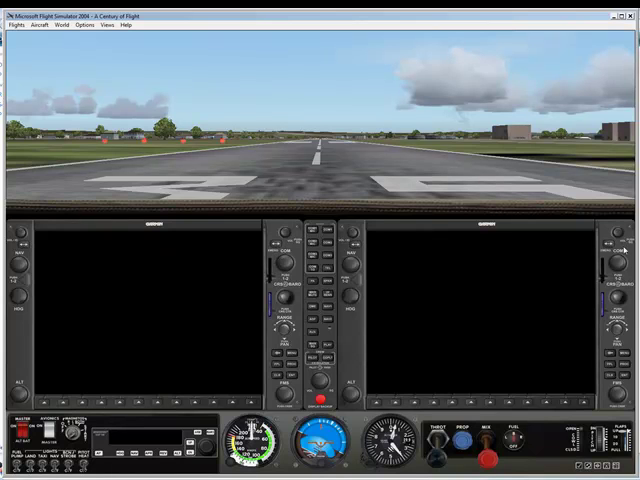
{"action": "mouse_move", "coordinate": [340, 250]}
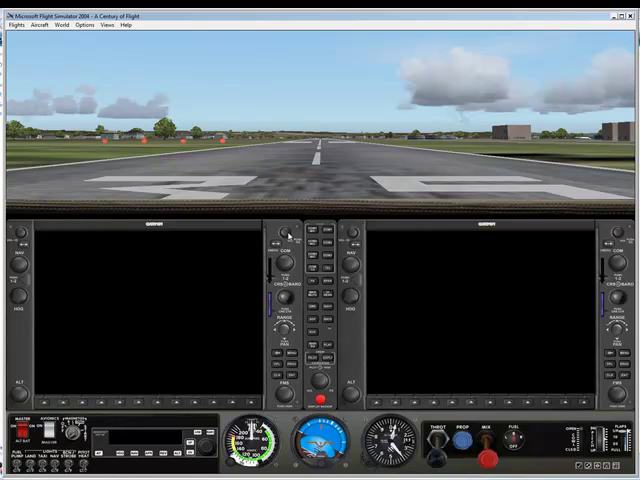
{"action": "mouse_move", "coordinate": [18, 258]}
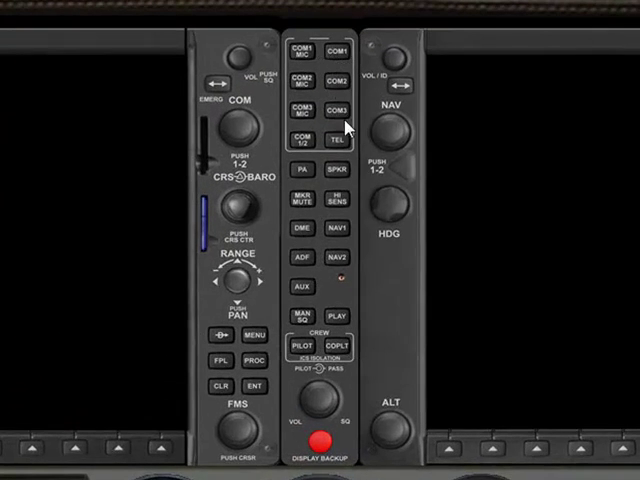
Step: Switch on the Master and Avionics power so the G1000 shows its Garmin startup page
{"action": "left_click", "coordinate": [320, 80]}
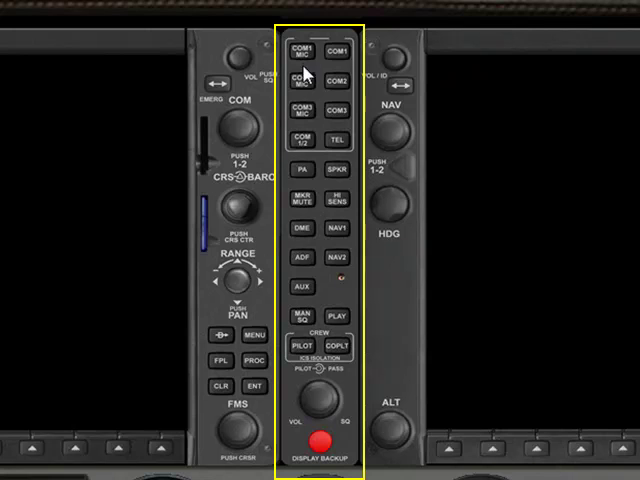
{"action": "mouse_move", "coordinate": [420, 178]}
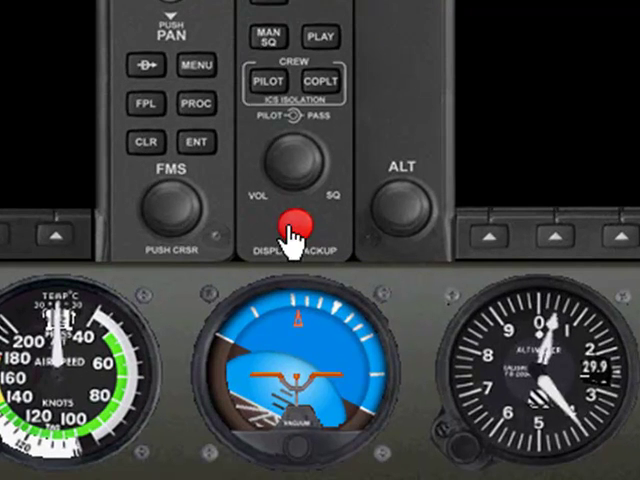
{"action": "mouse_move", "coordinate": [355, 220]}
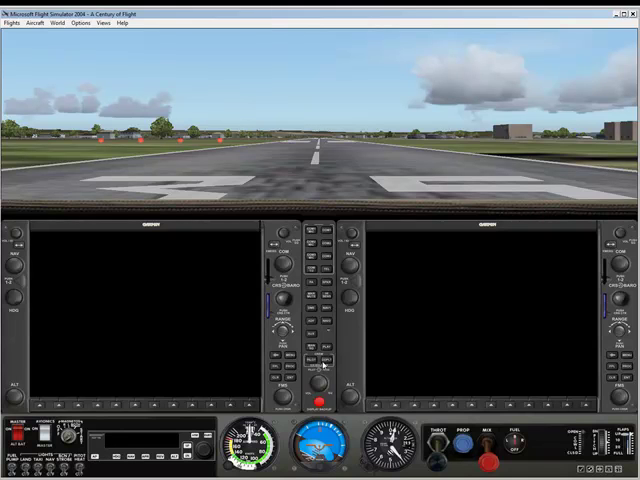
{"action": "mouse_move", "coordinate": [110, 388]}
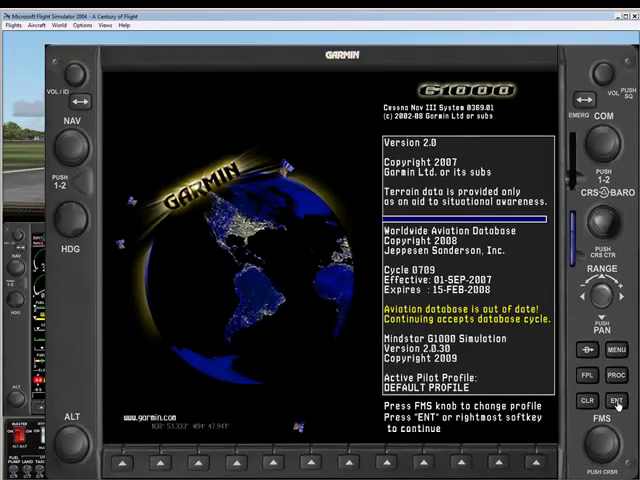
Step: Accept the G1000 database splash screen to reach the primary flight display with engine data
{"action": "left_click", "coordinate": [617, 401]}
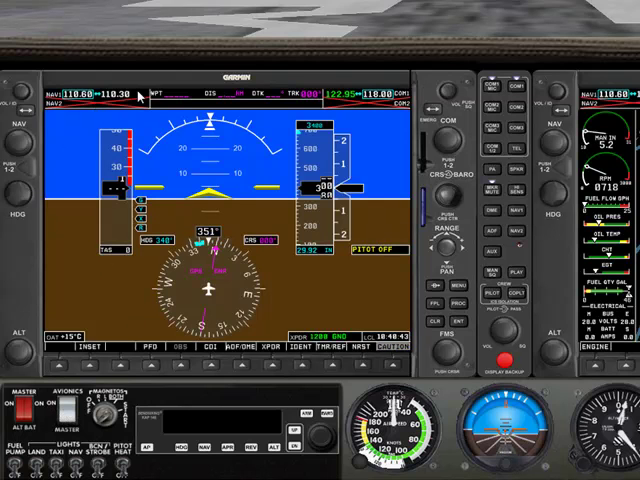
{"action": "mouse_move", "coordinate": [58, 425]}
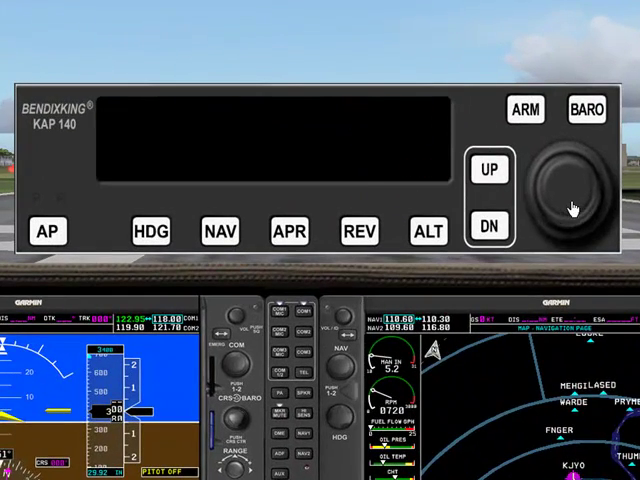
Step: Pop out the KAP 140 autopilot window displaying 3,700 FT
{"action": "left_click", "coordinate": [585, 110]}
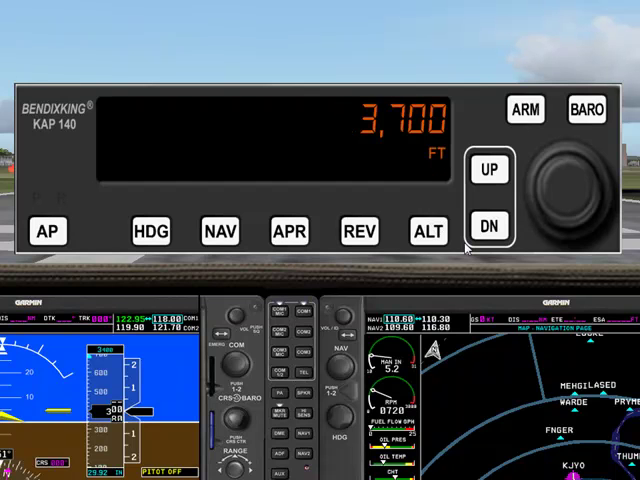
{"action": "mouse_move", "coordinate": [95, 100]}
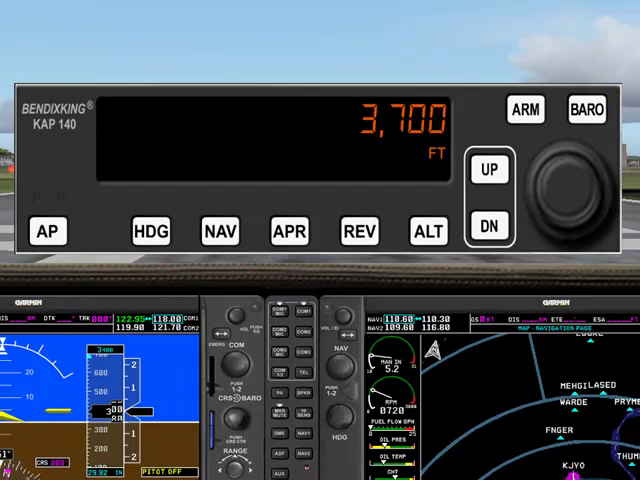
{"action": "mouse_move", "coordinate": [600, 413]}
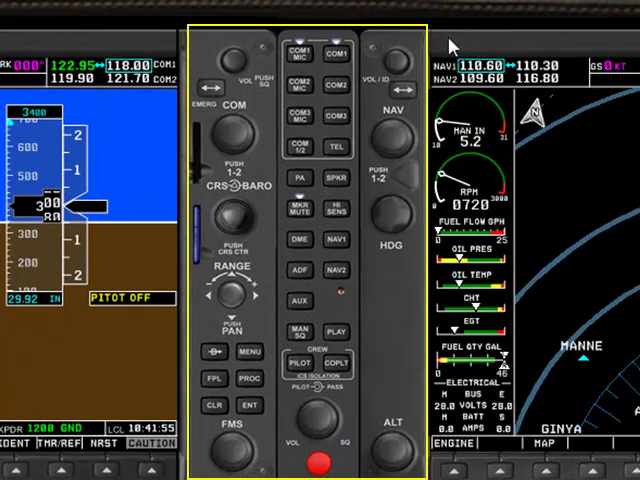
{"action": "mouse_move", "coordinate": [166, 210]}
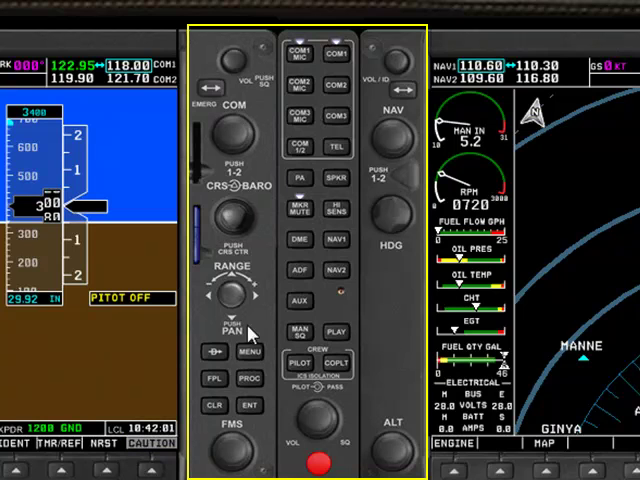
{"action": "mouse_move", "coordinate": [370, 40]}
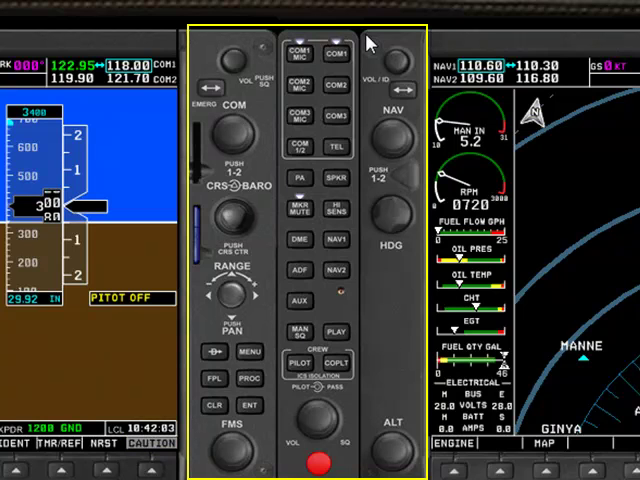